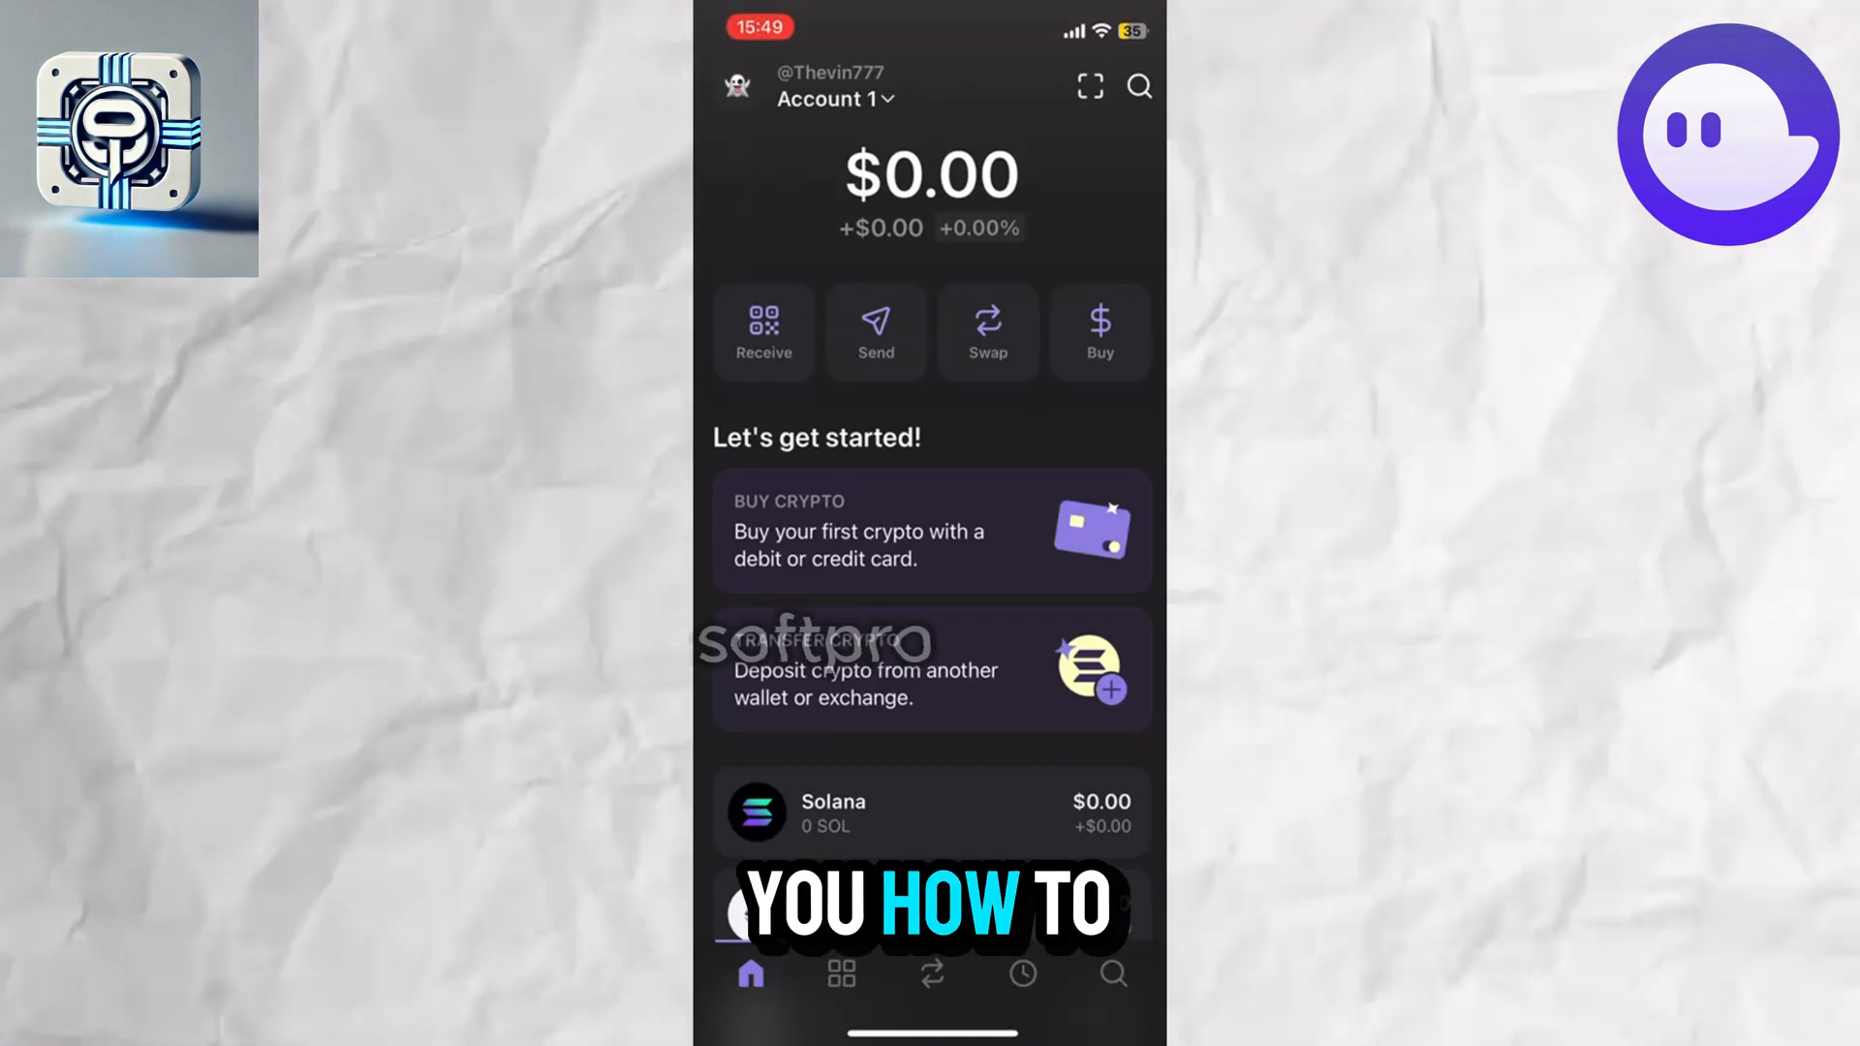
Scroll down the home screen before reaching the account avatar for Settings
scroll(down, 3)
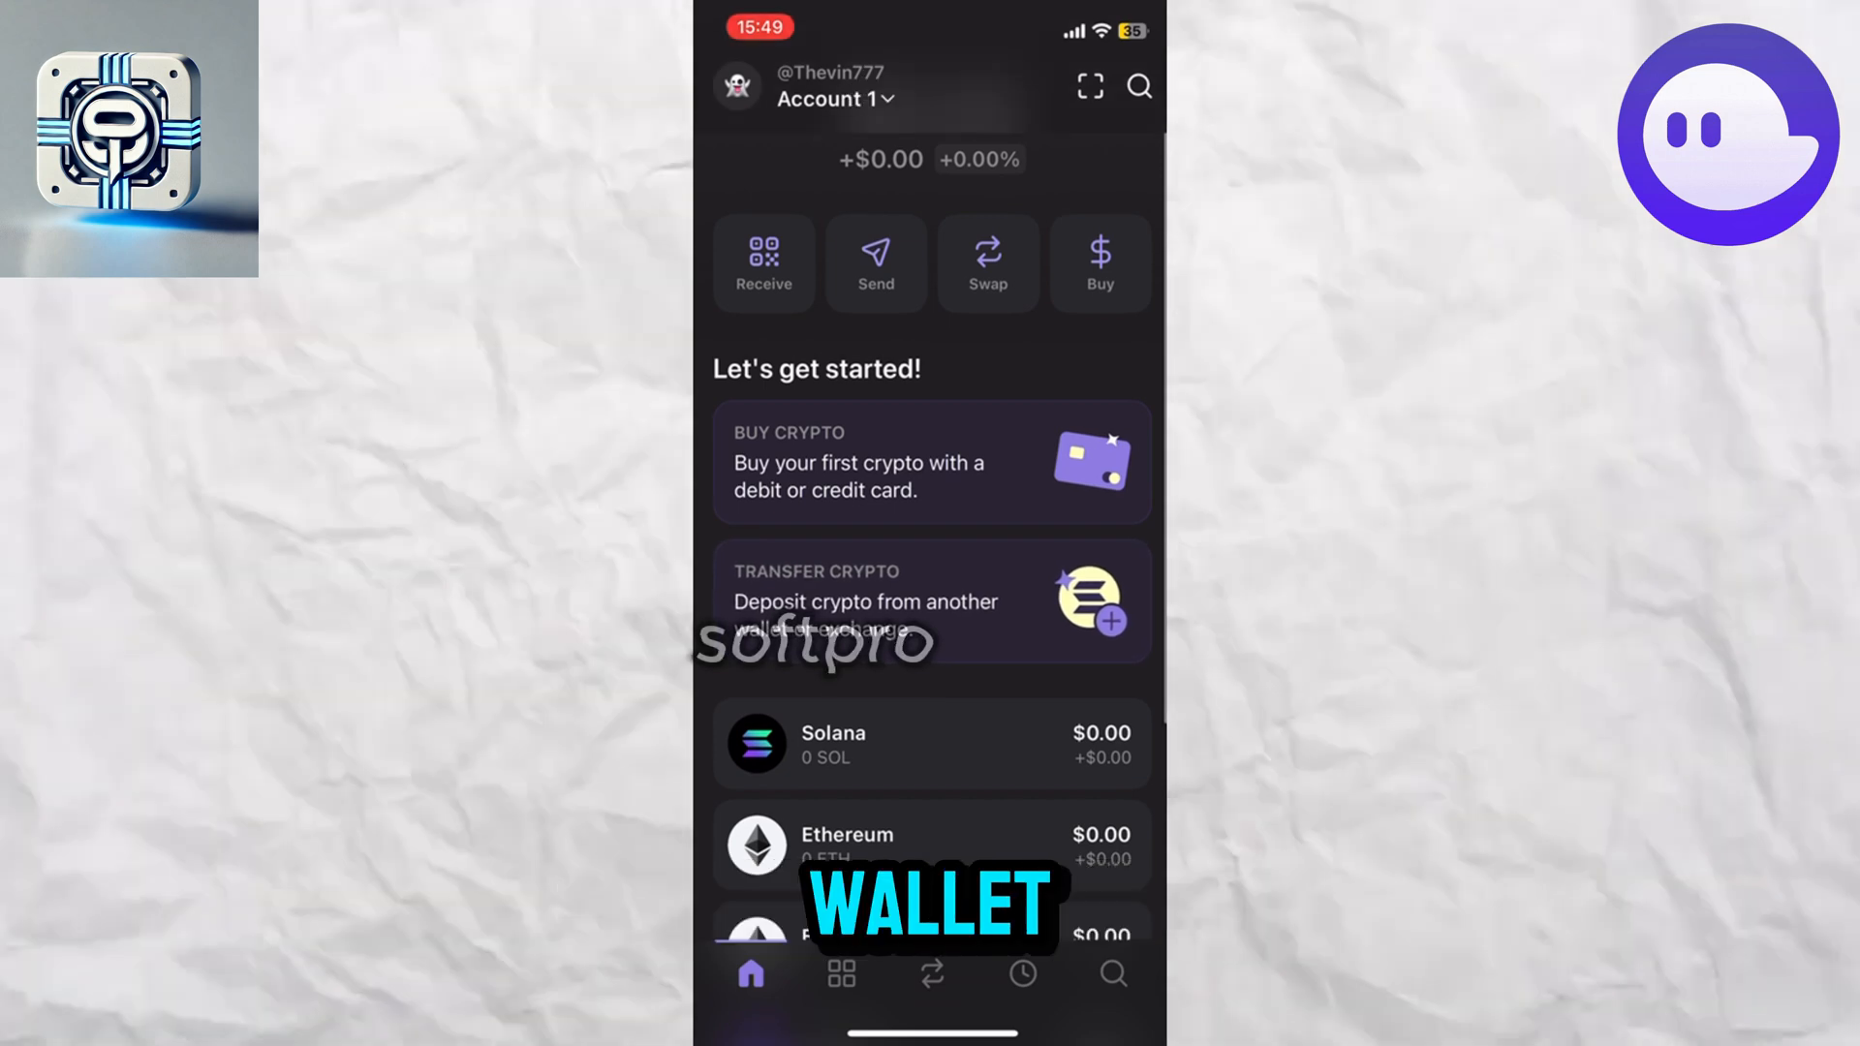
scroll(down, 3)
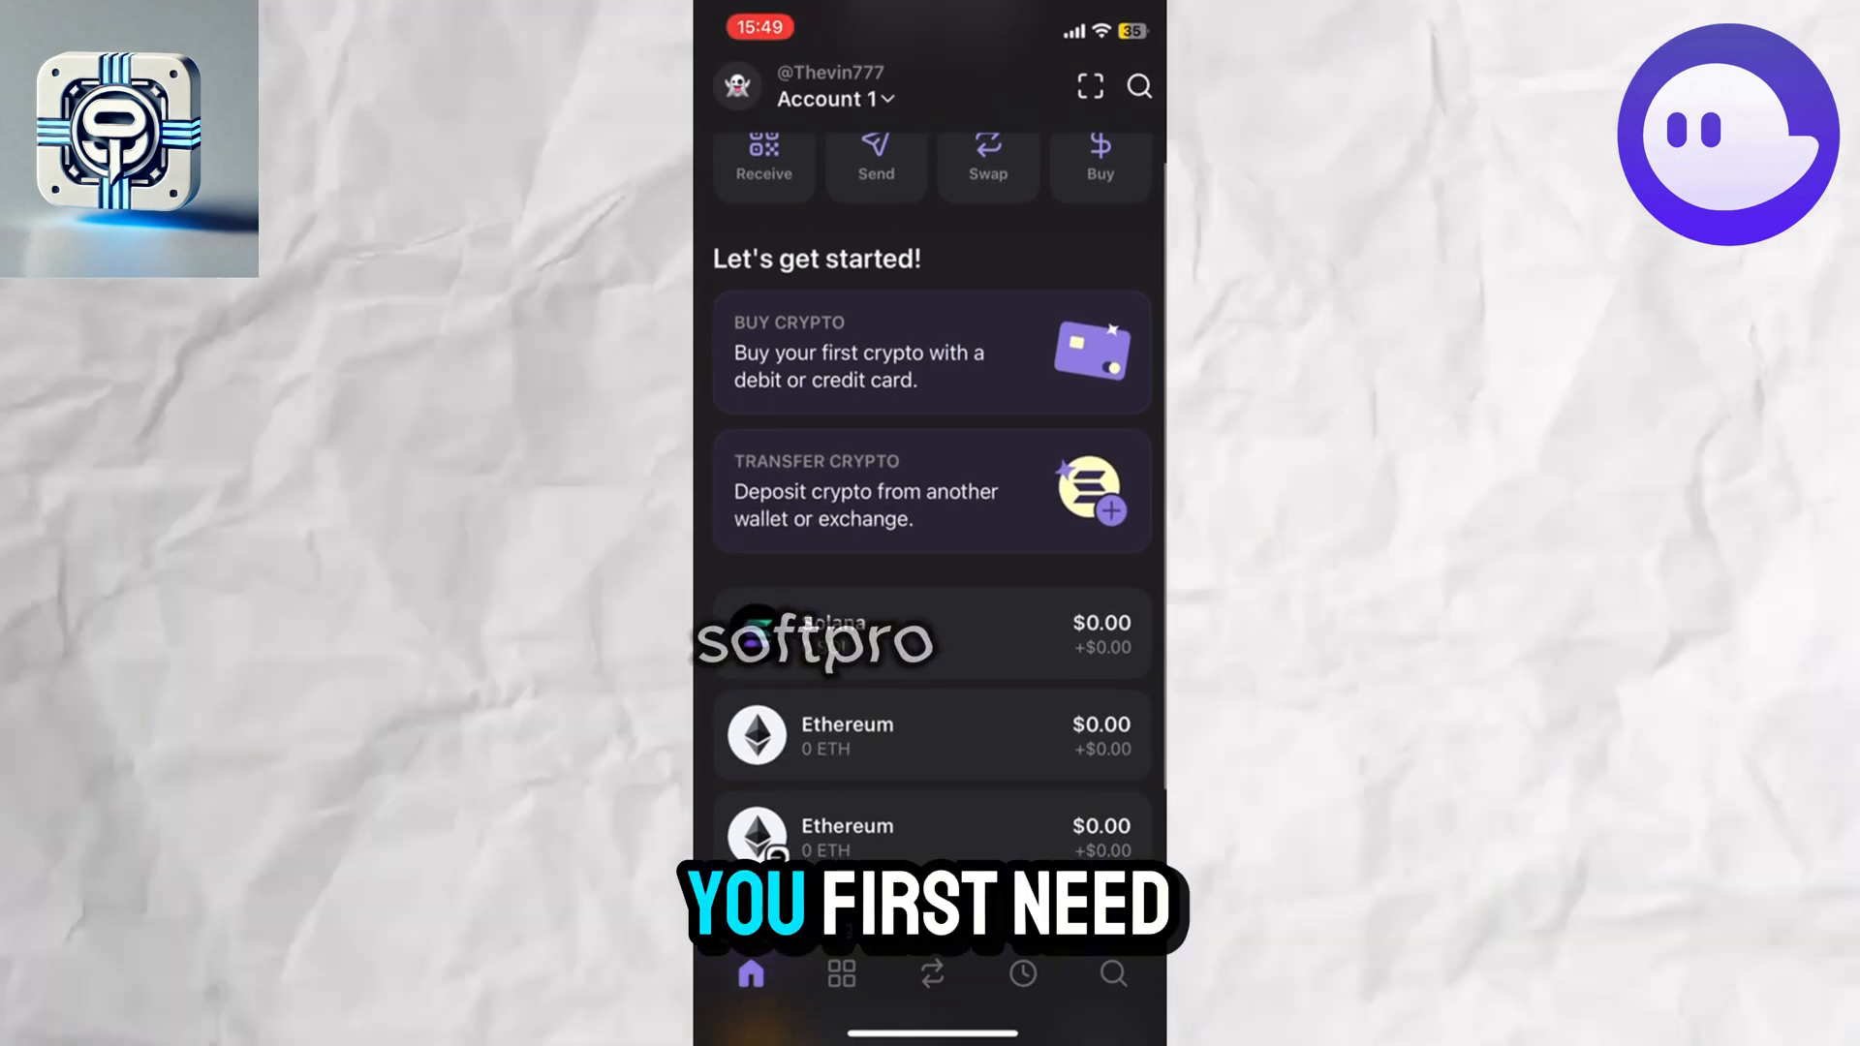
scroll(down, 3)
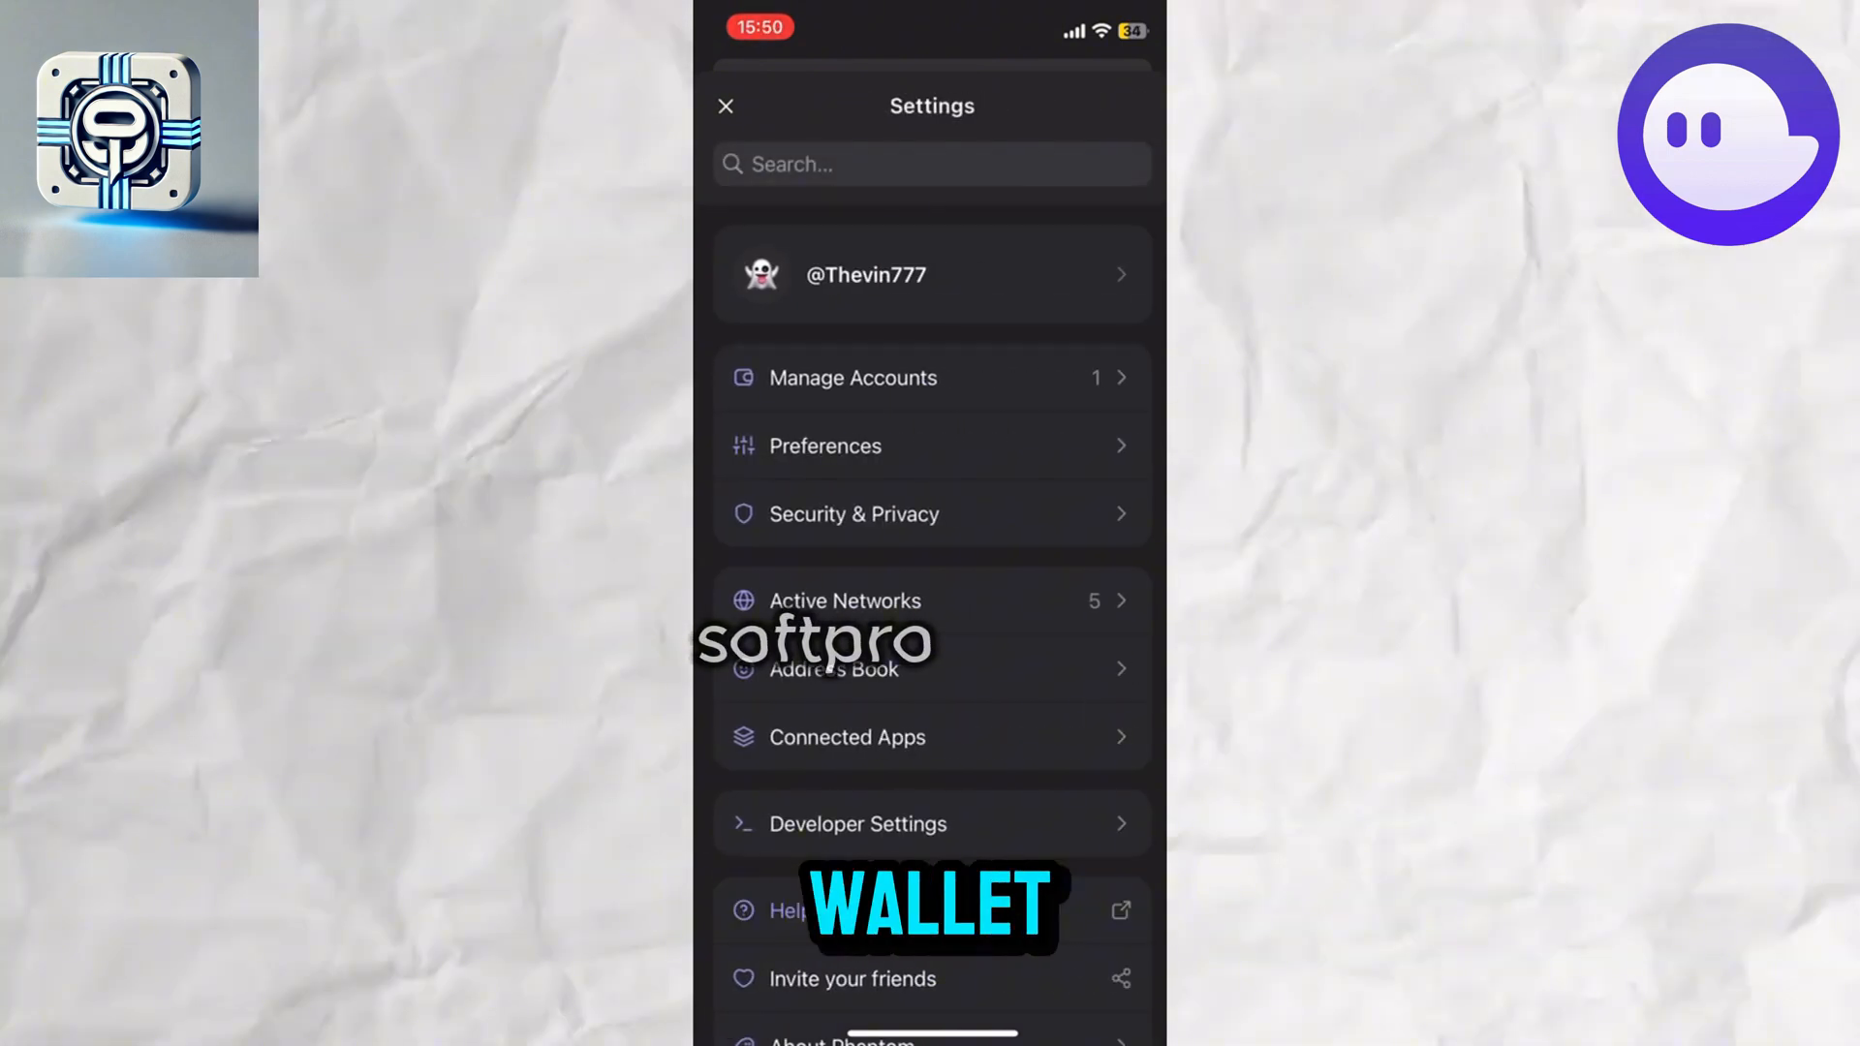
Choose Security & Privacy from the Settings menu
scroll(down, 3)
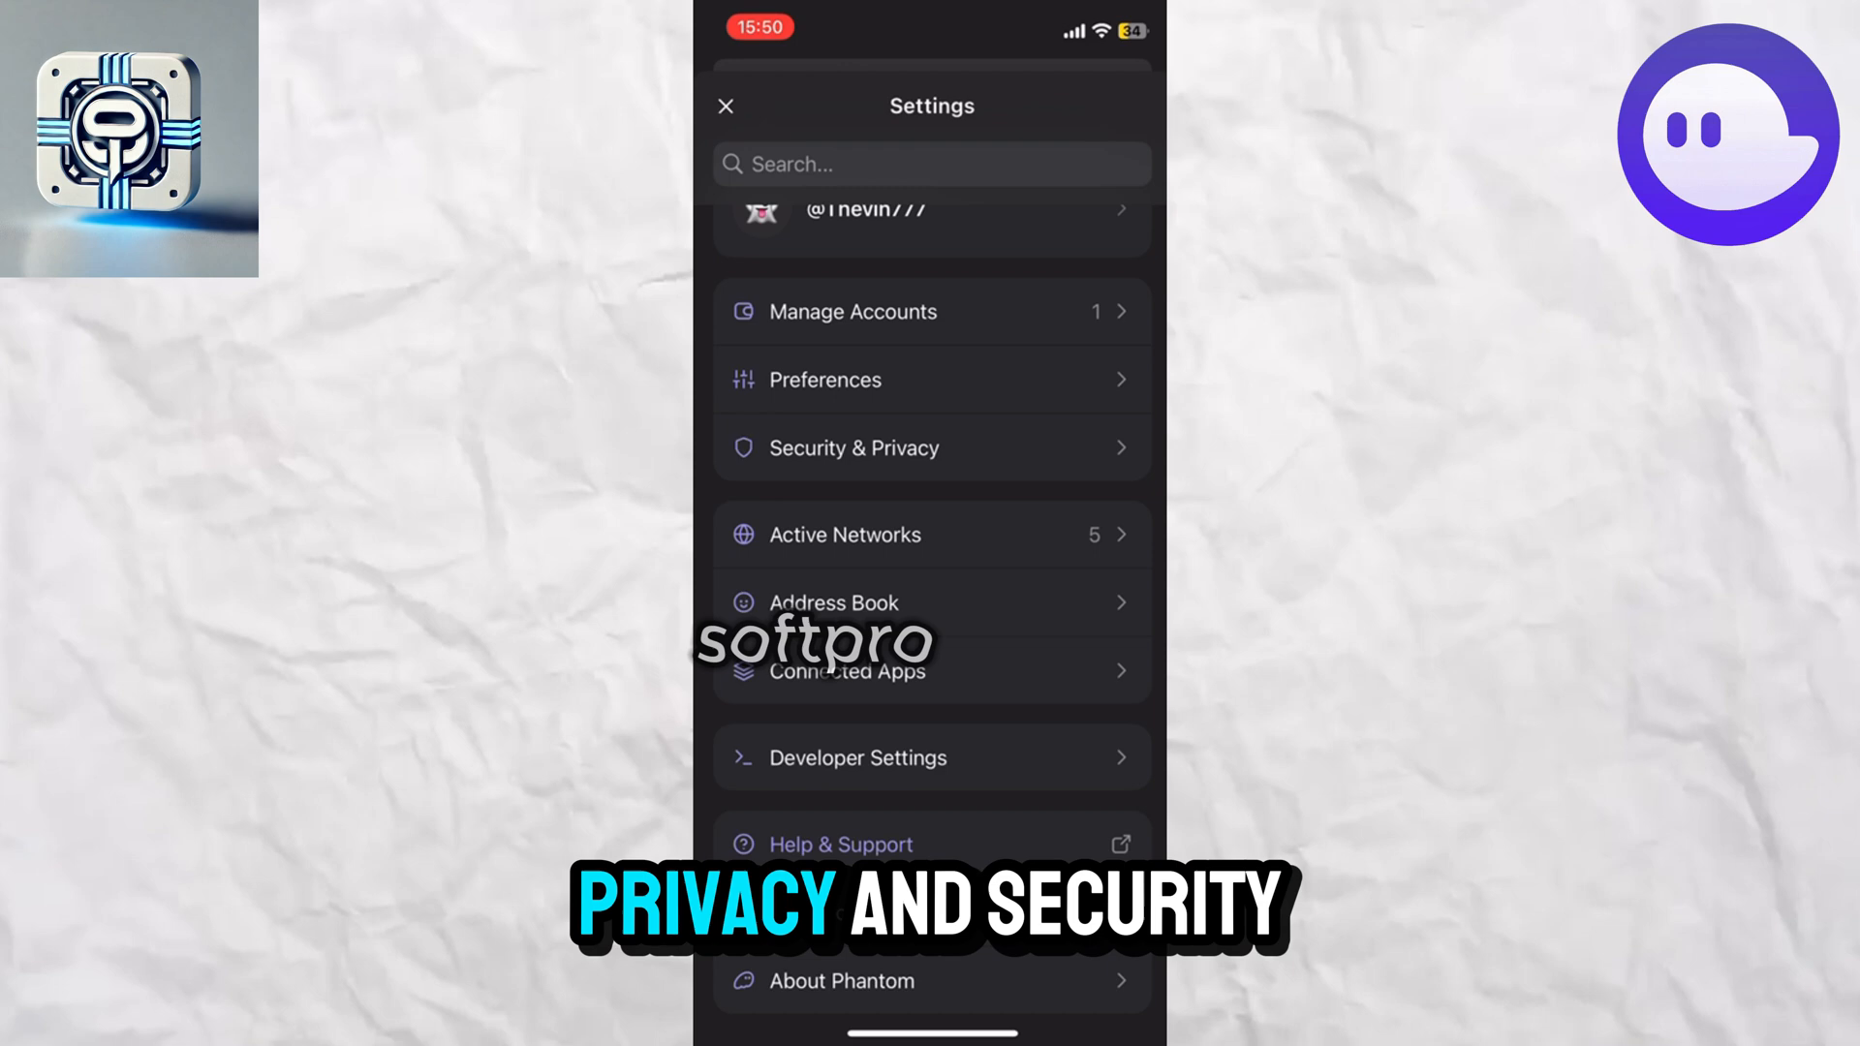
click(852, 448)
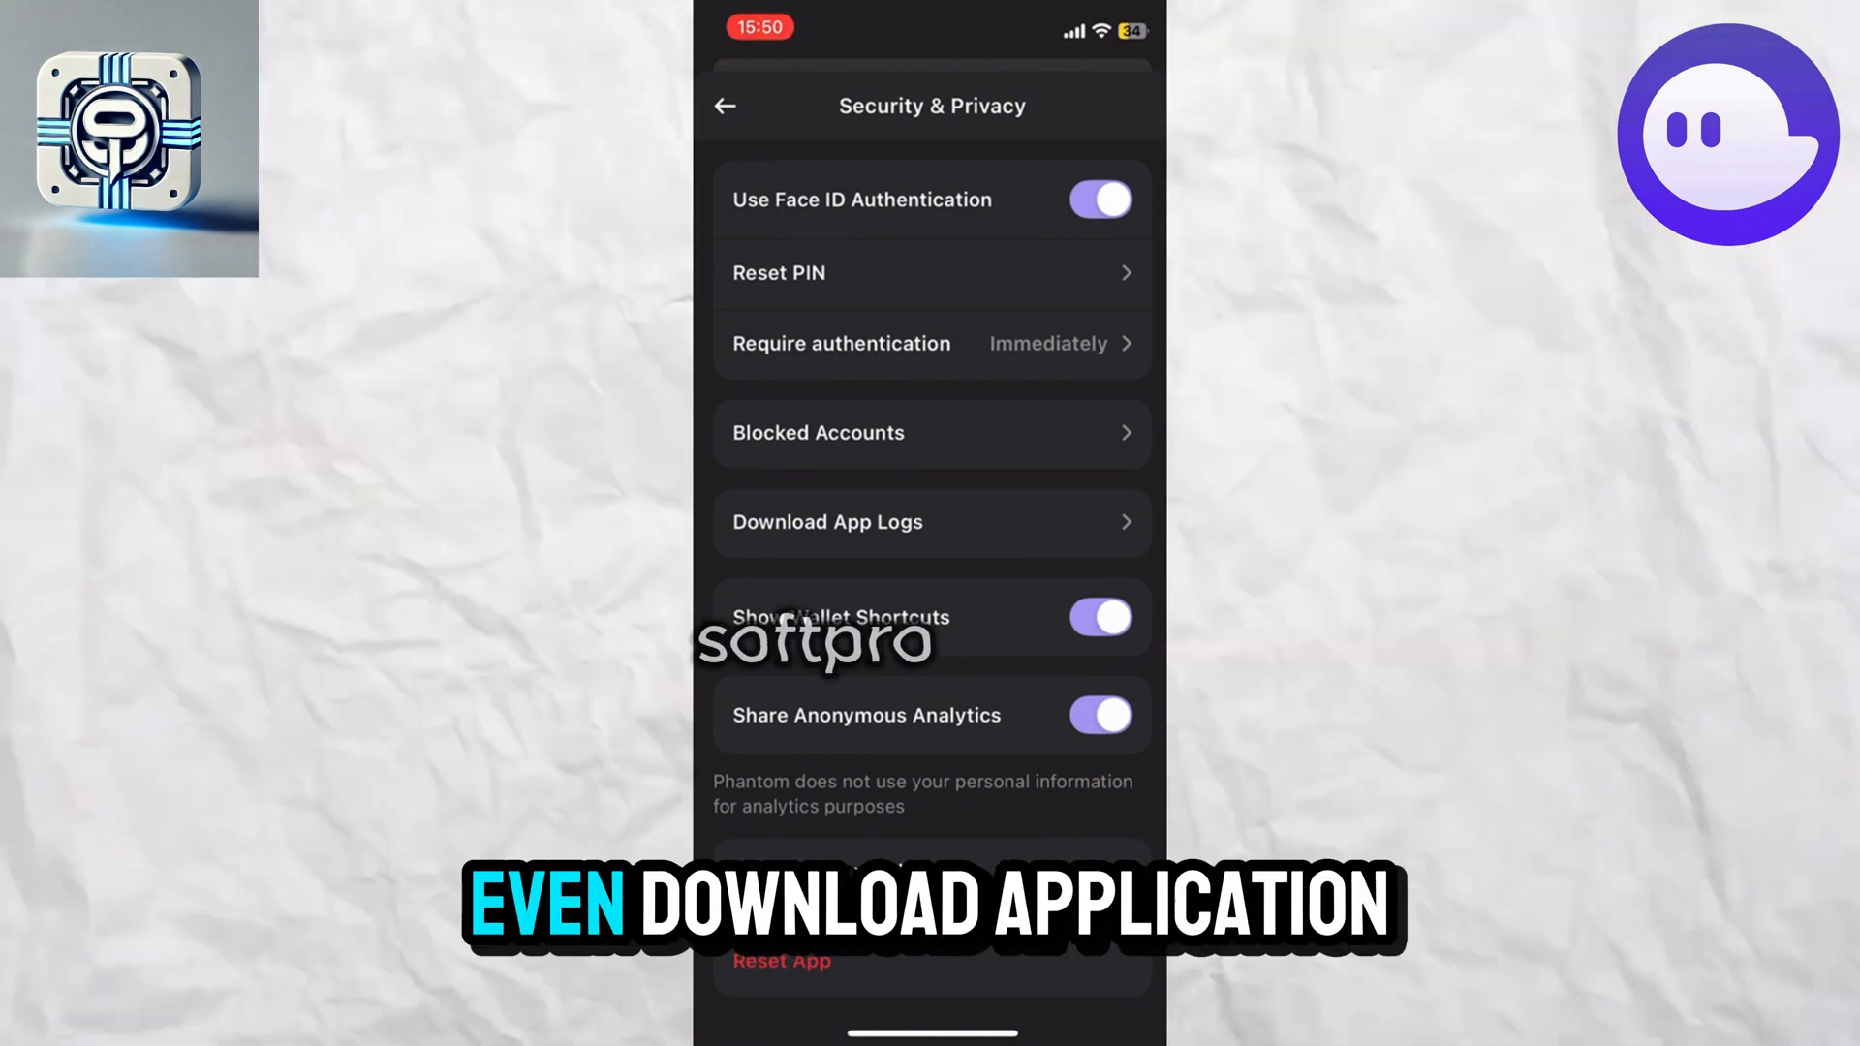
Switch off Use Face ID Authentication, raising the Disable authentication prompt
click(932, 521)
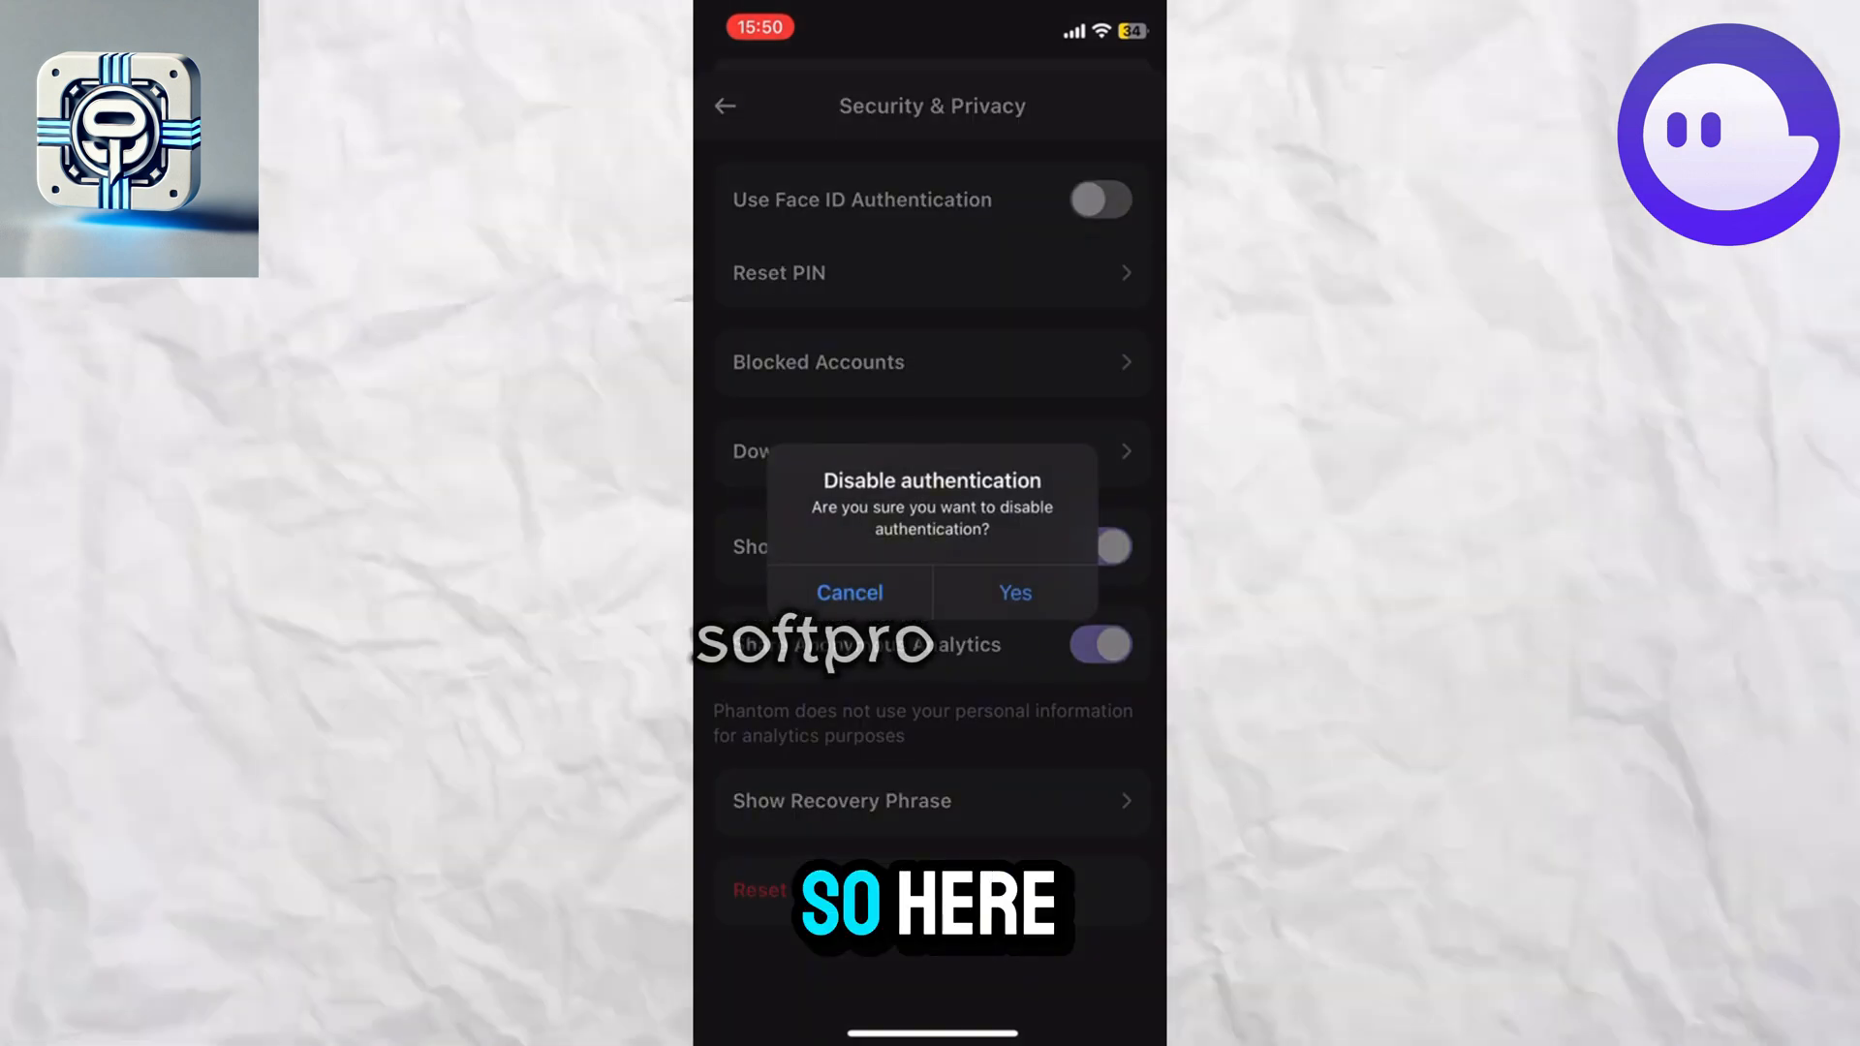
Confirm disabling authentication with Yes, then toggle Face ID authentication on, off and on again
click(1014, 593)
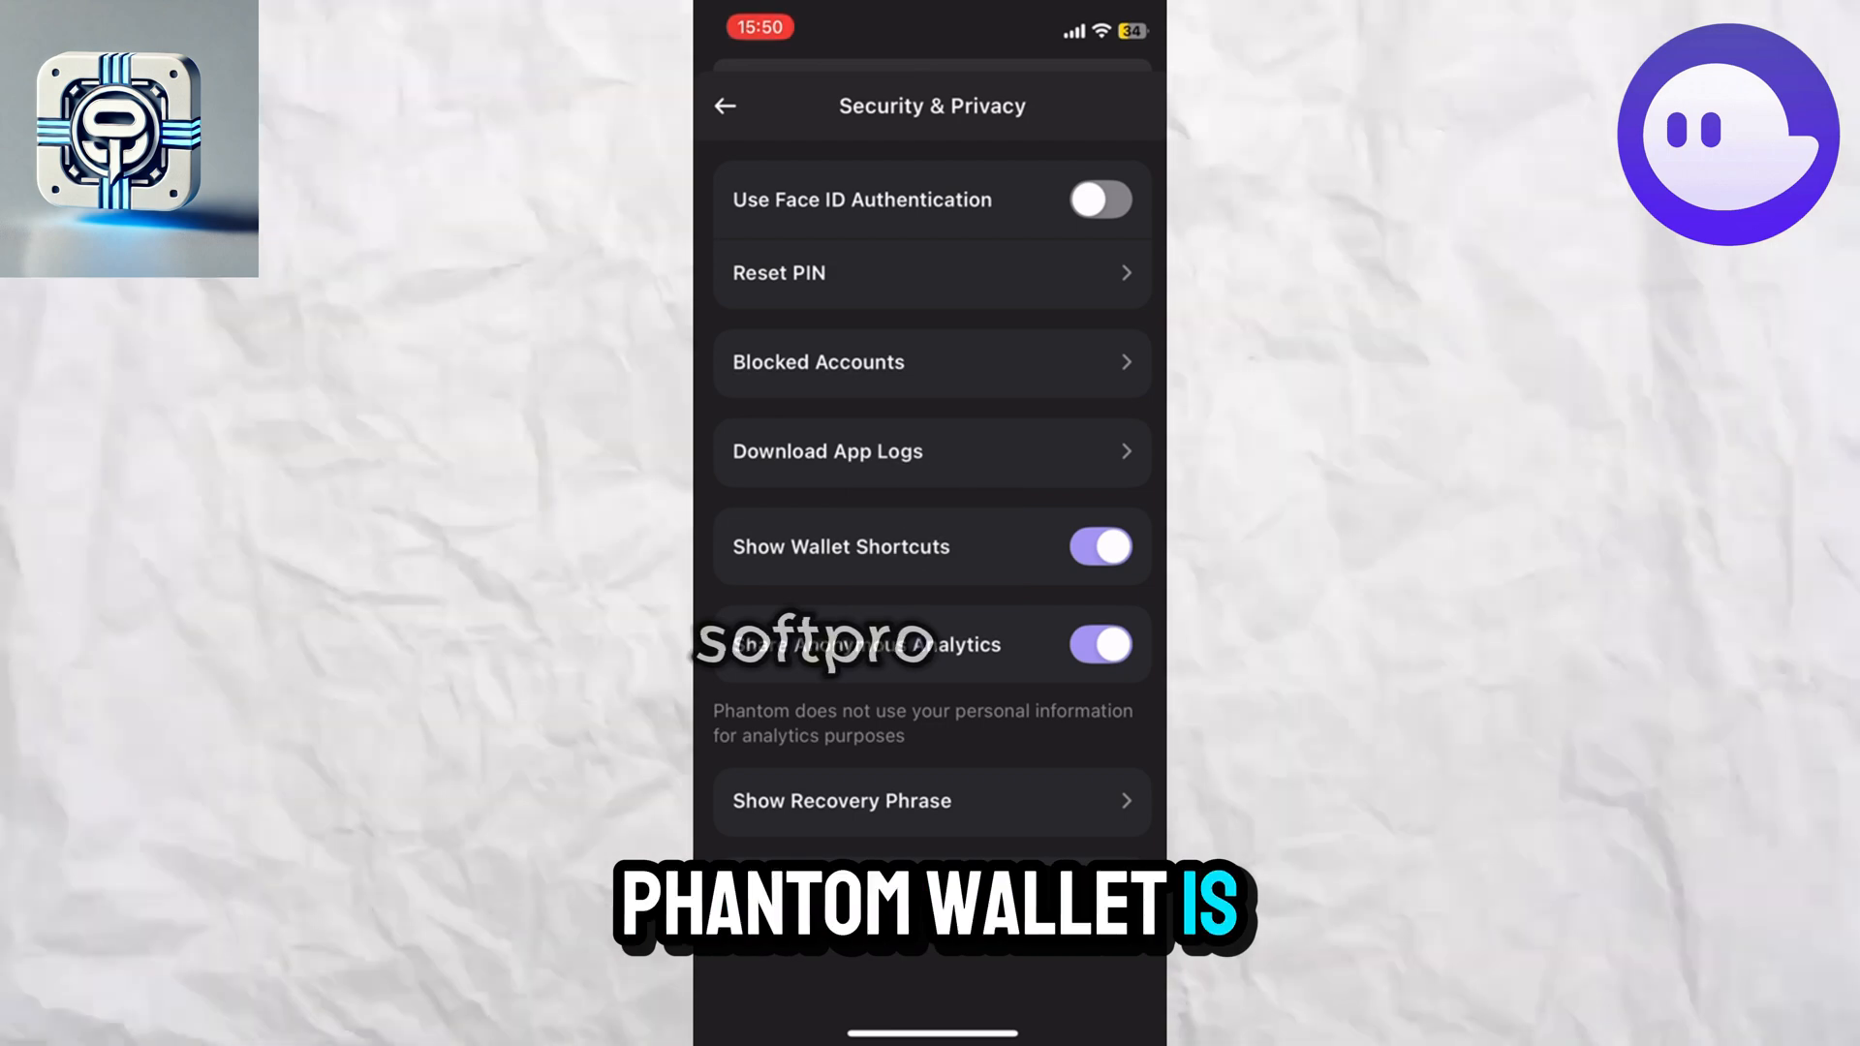
click(1099, 200)
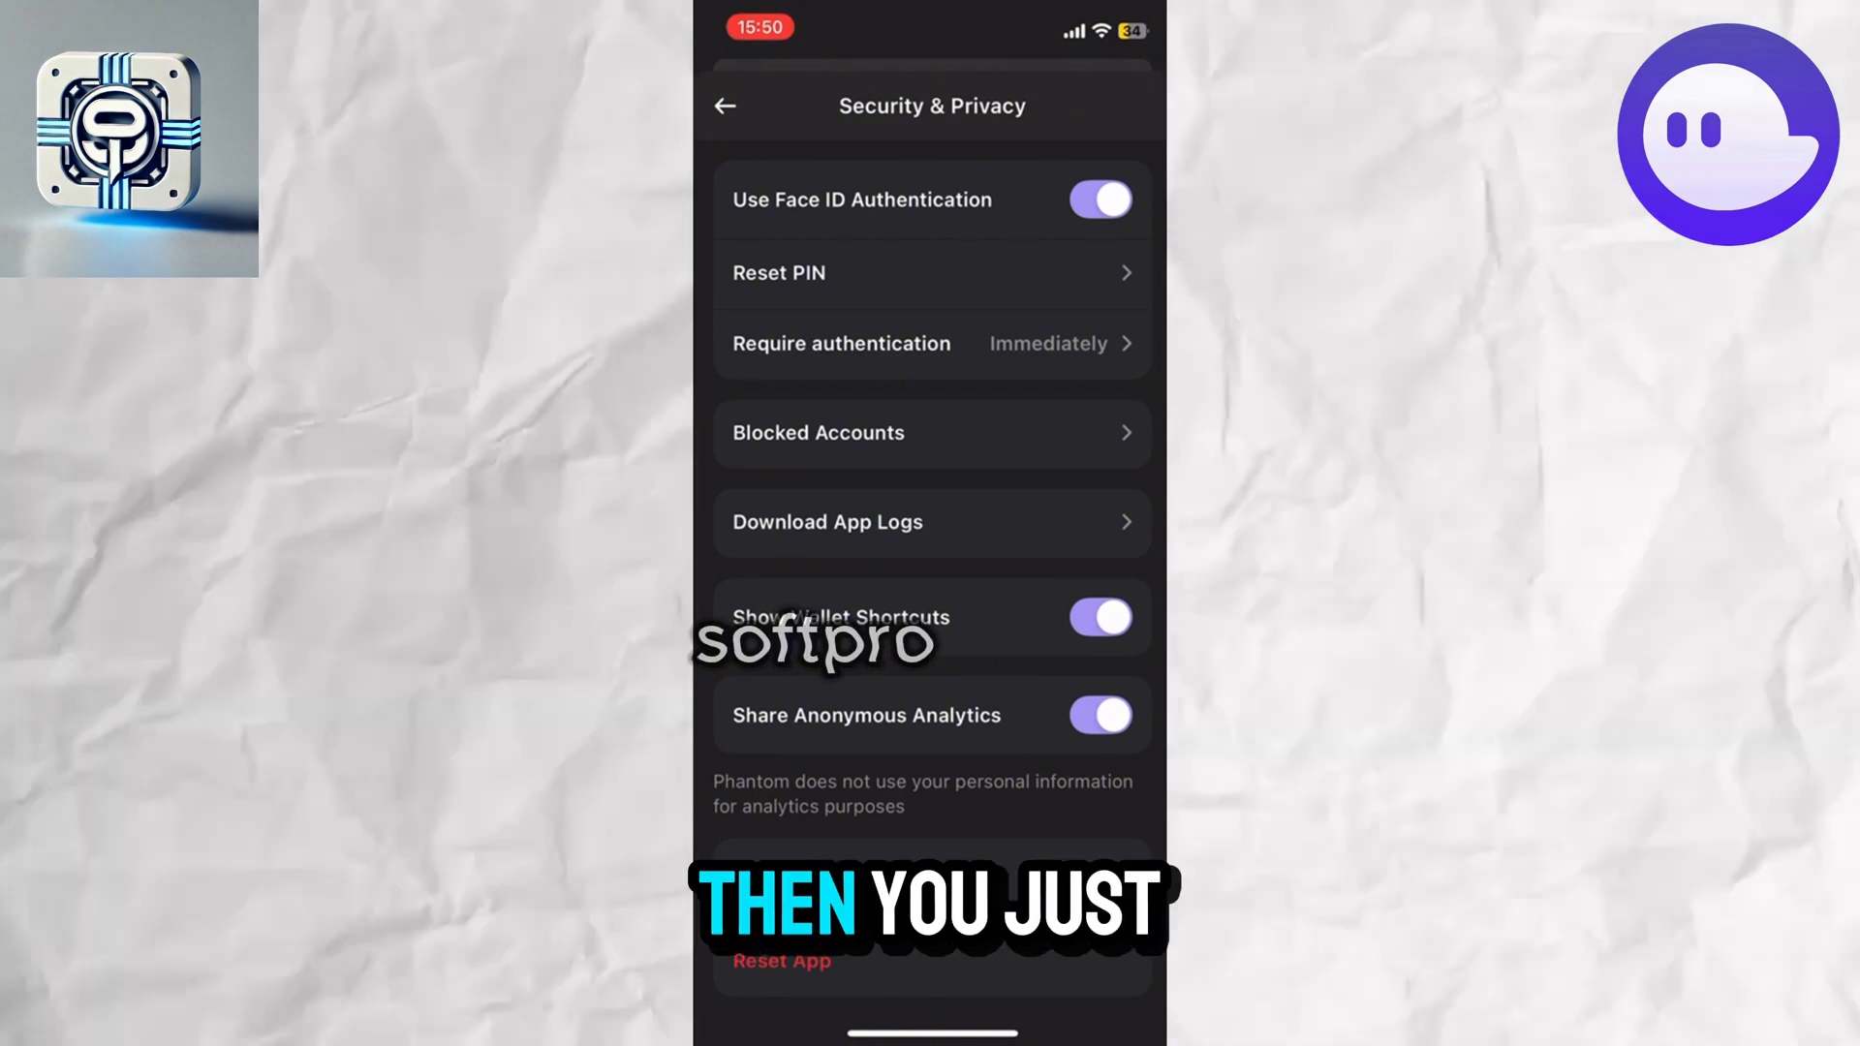
click(1100, 200)
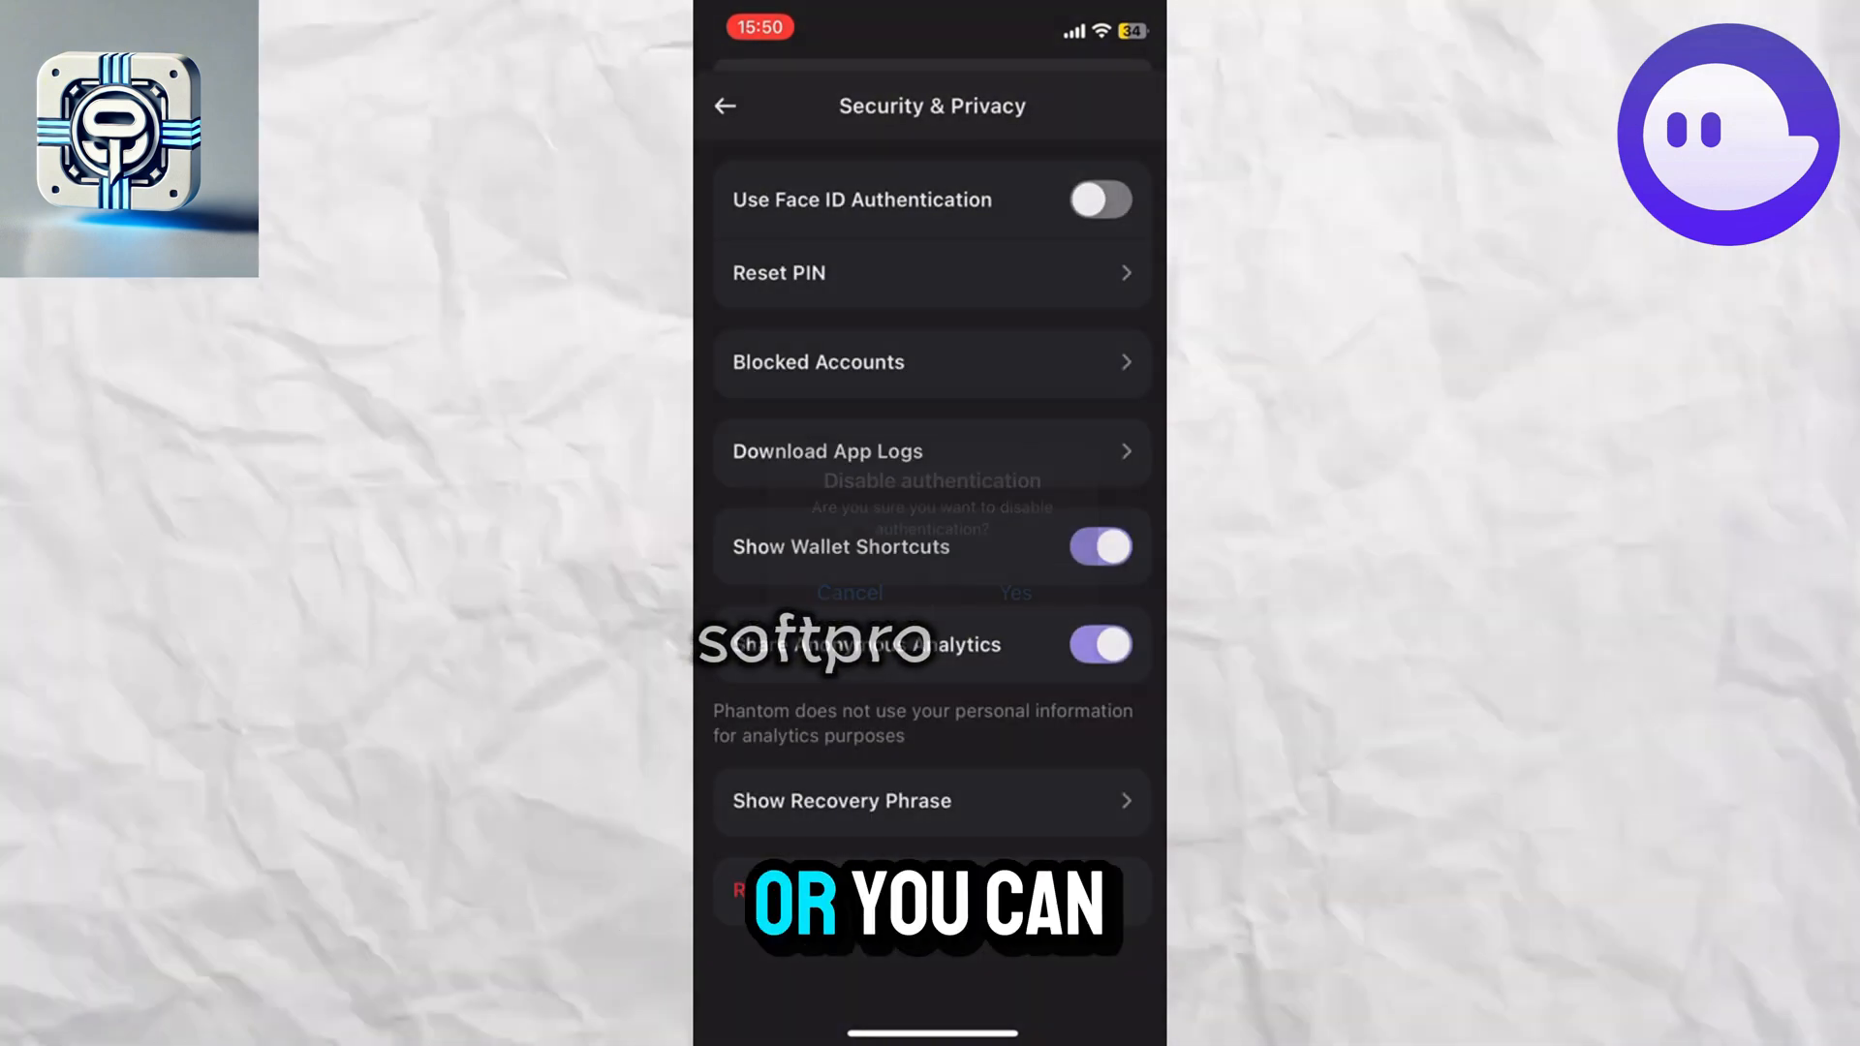
click(1098, 200)
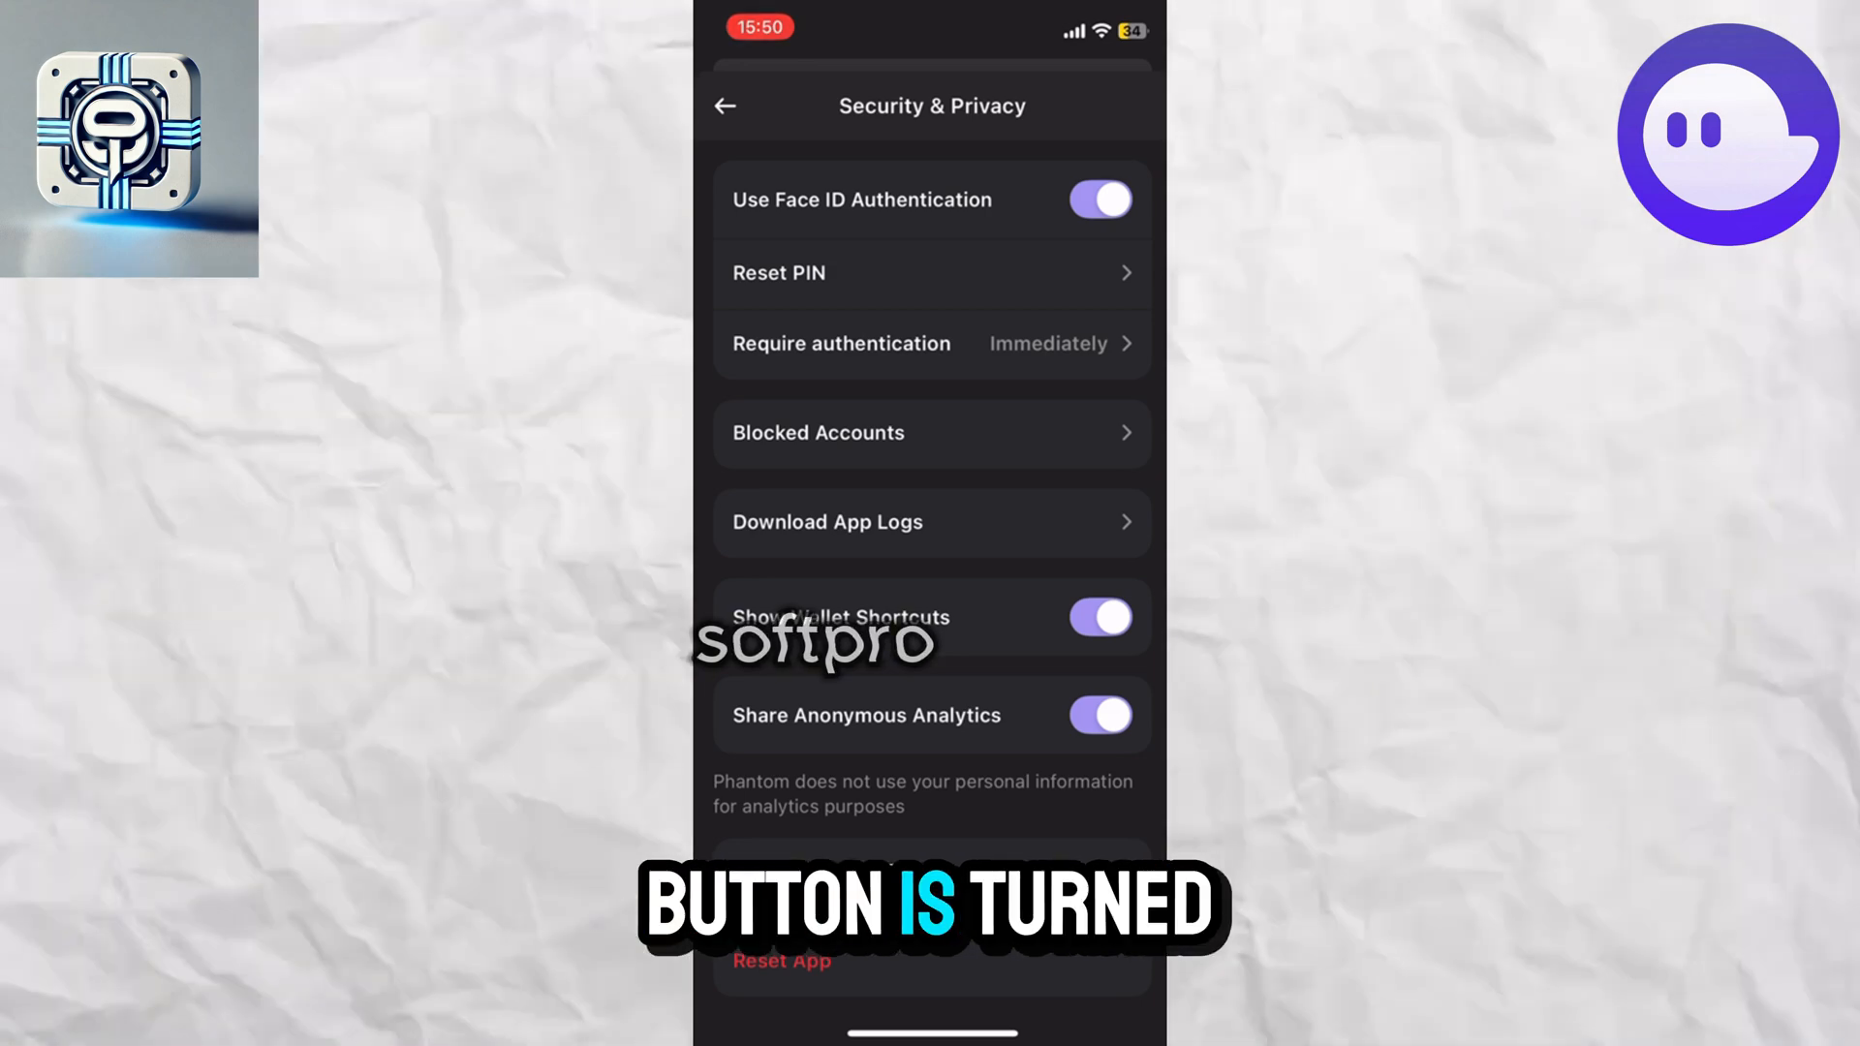
Toggle Use Face ID Authentication repeatedly until it stays on with a Face ID scan underway
click(1101, 200)
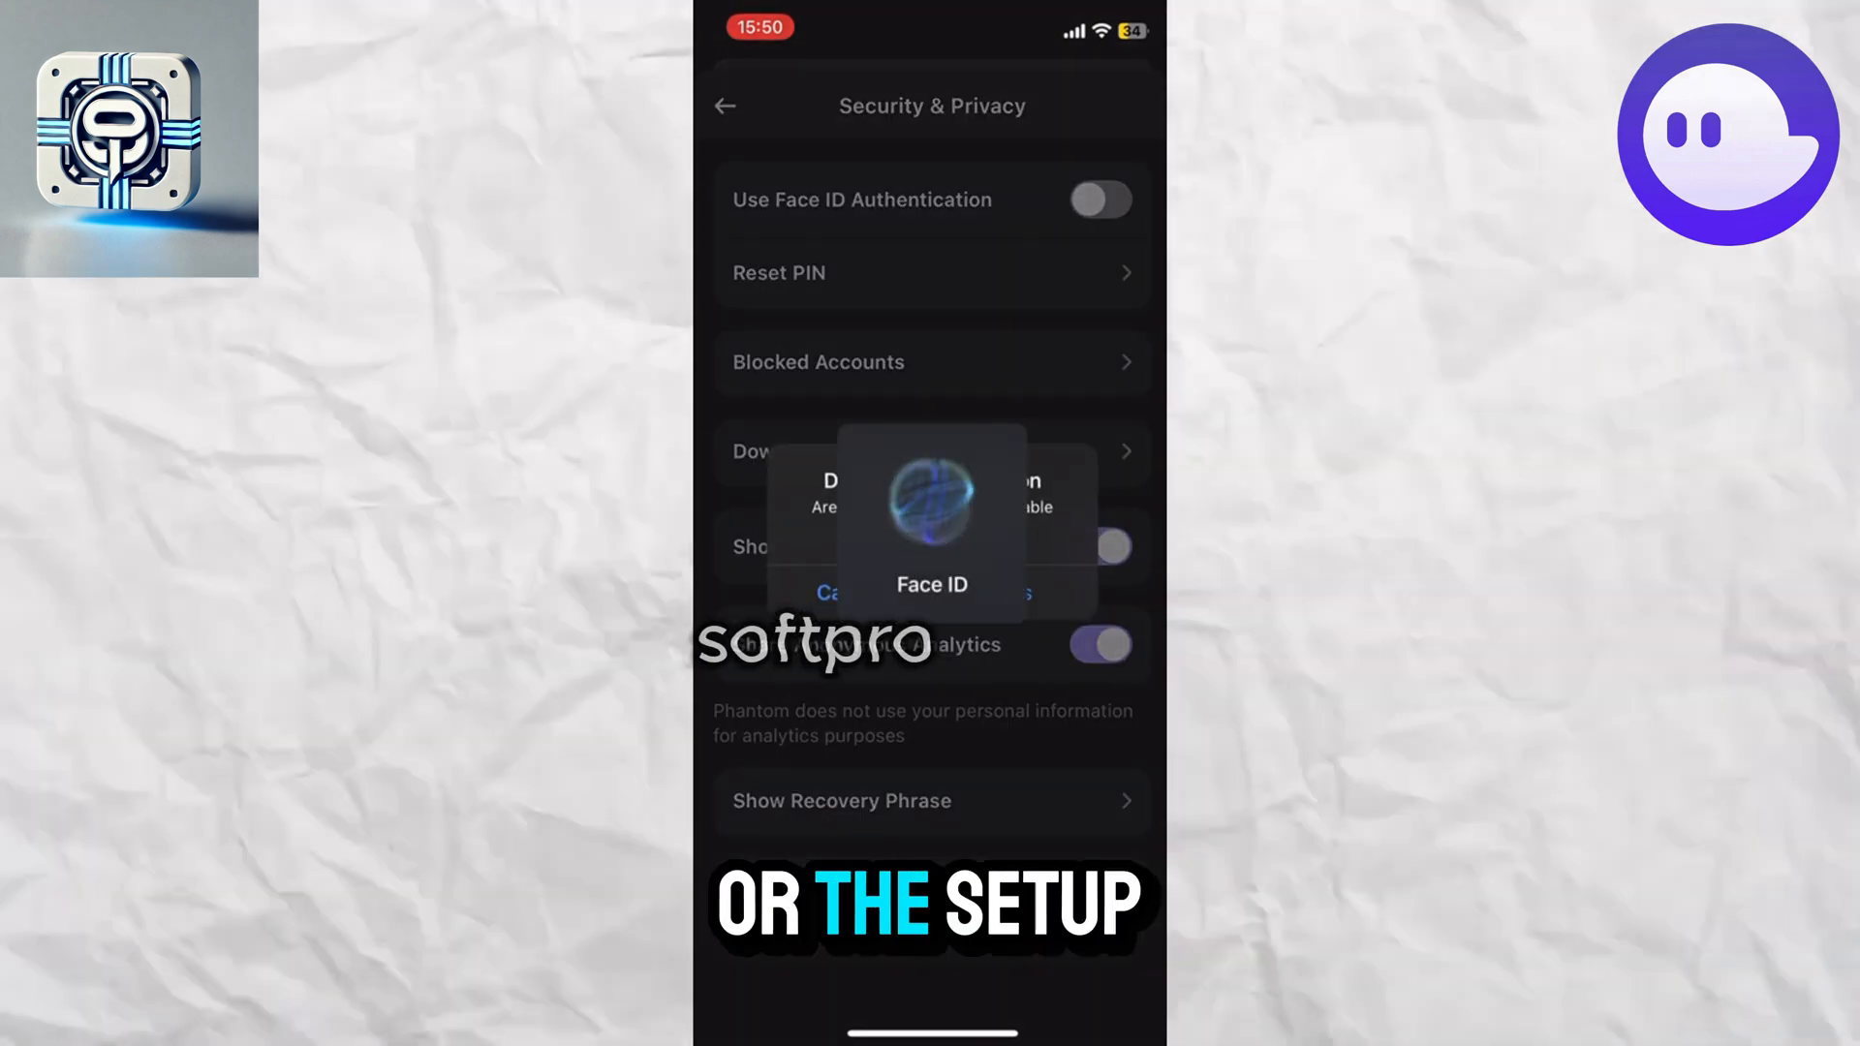
click(1101, 200)
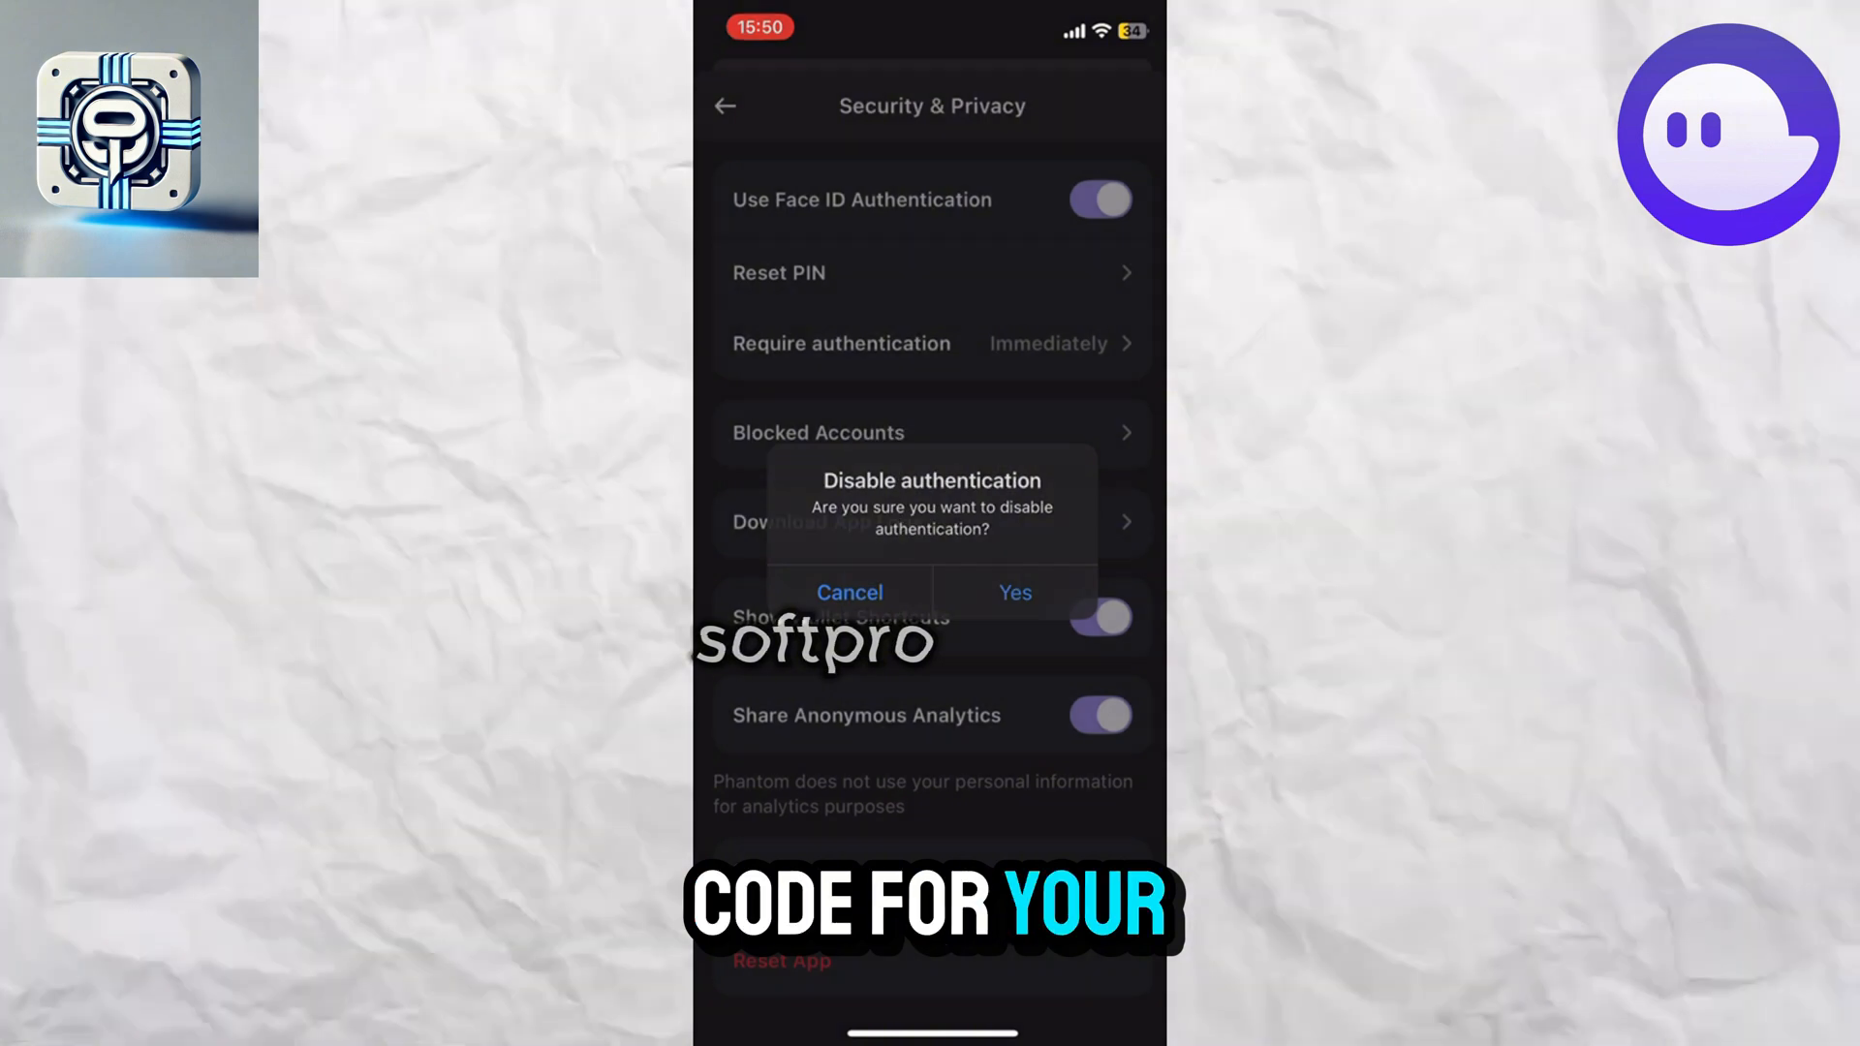
click(1013, 593)
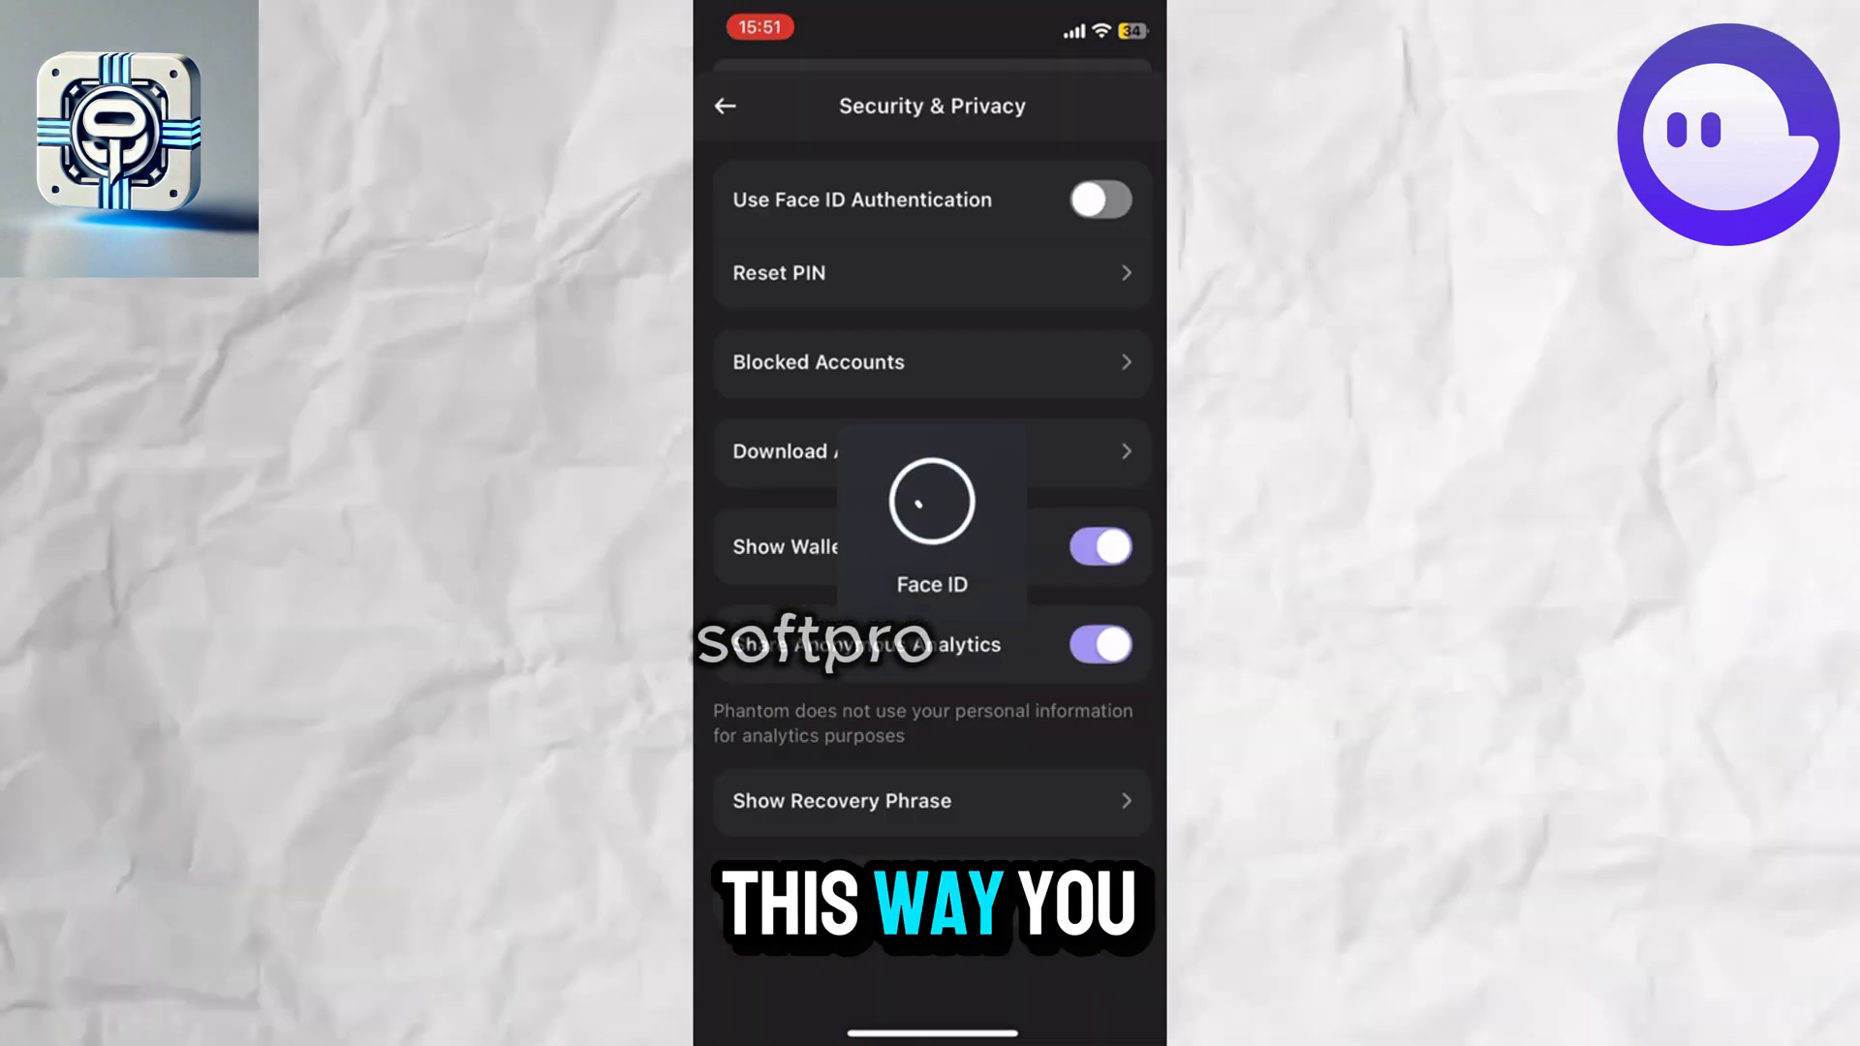
click(1099, 199)
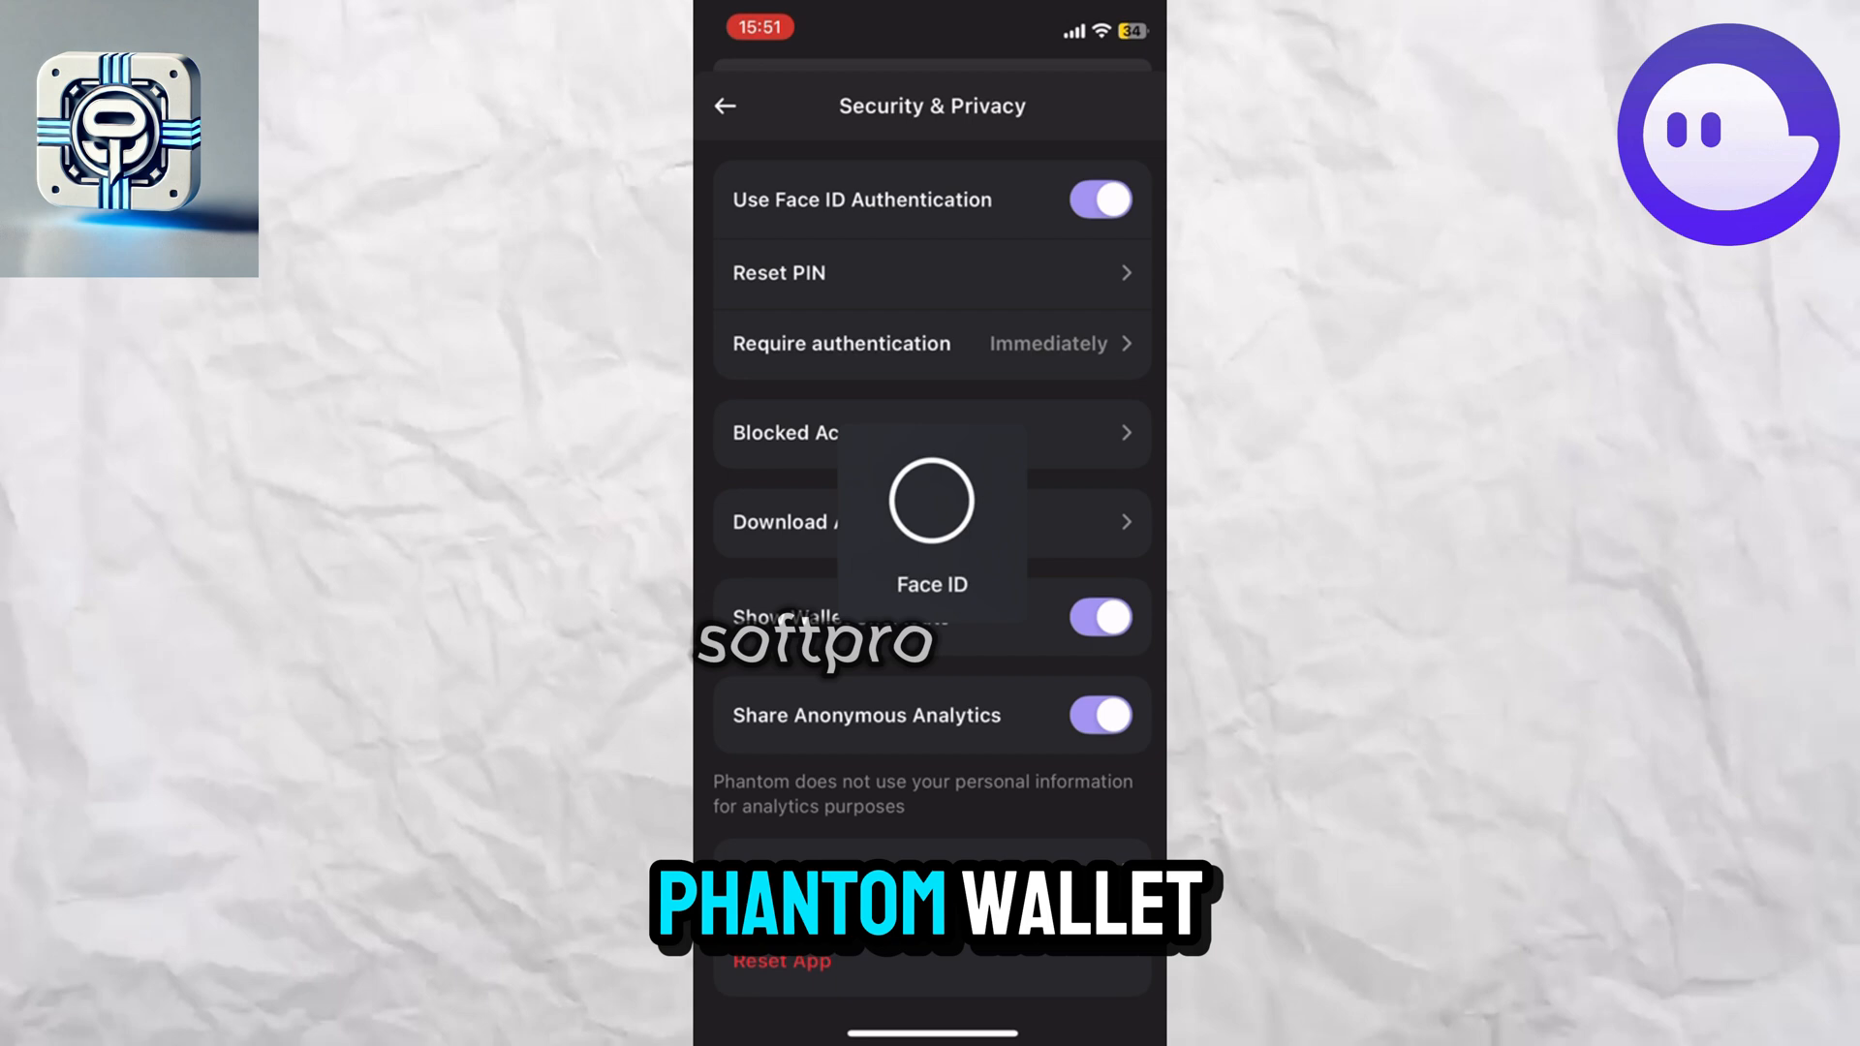